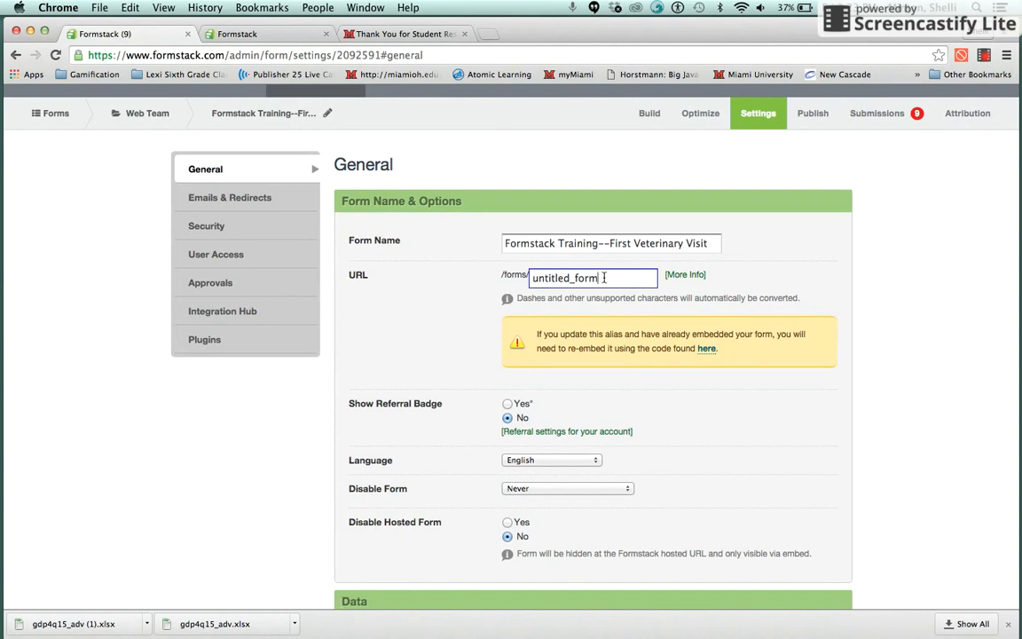
- Replace the untitled_form URL alias with first_vet_visit
key(Backspace)
text(first_v)
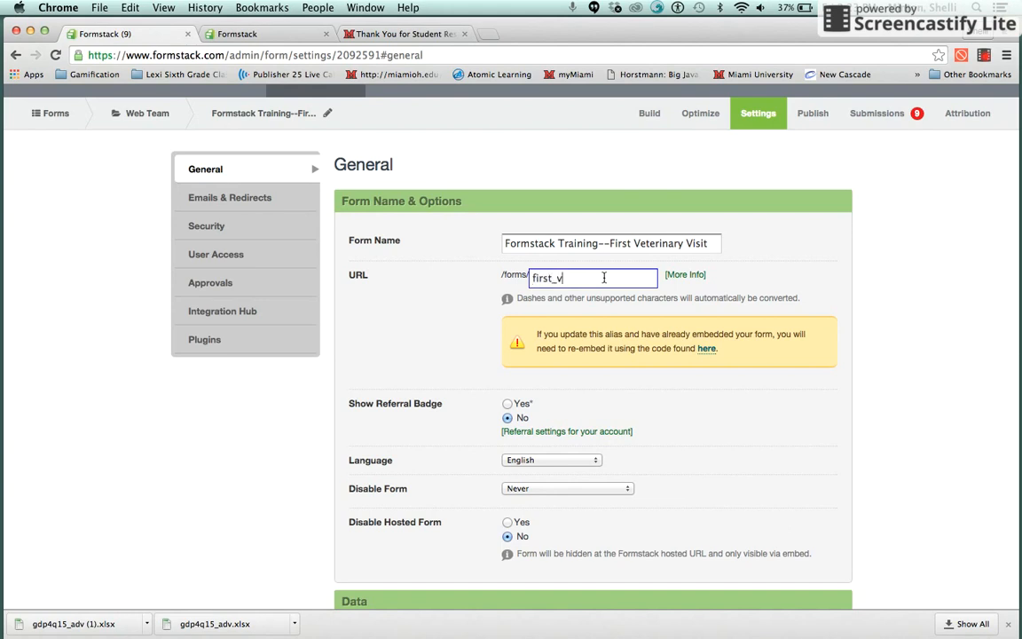
text(et_v)
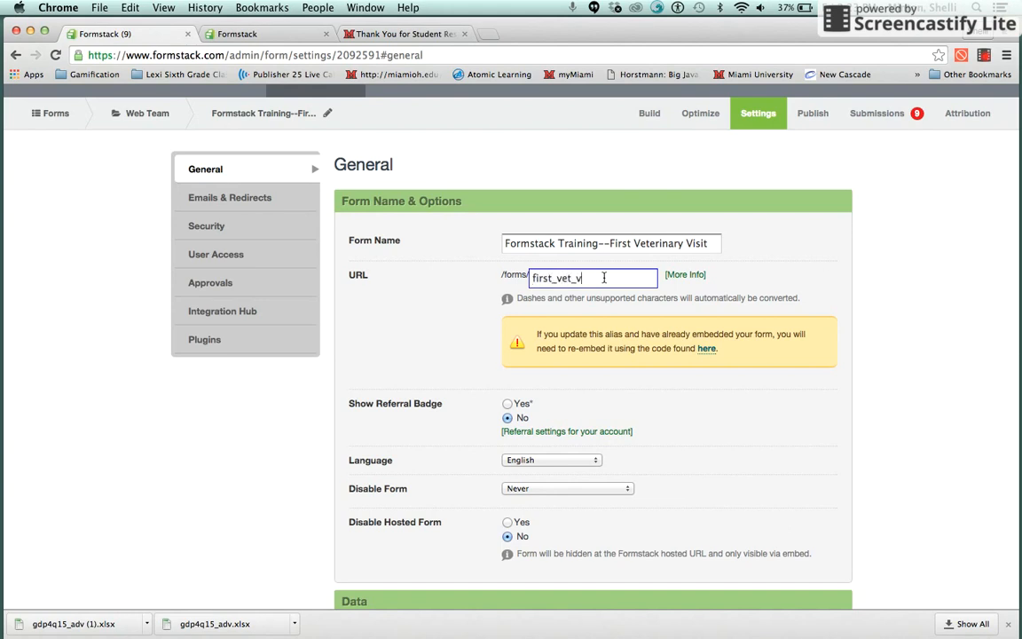
text(isit)
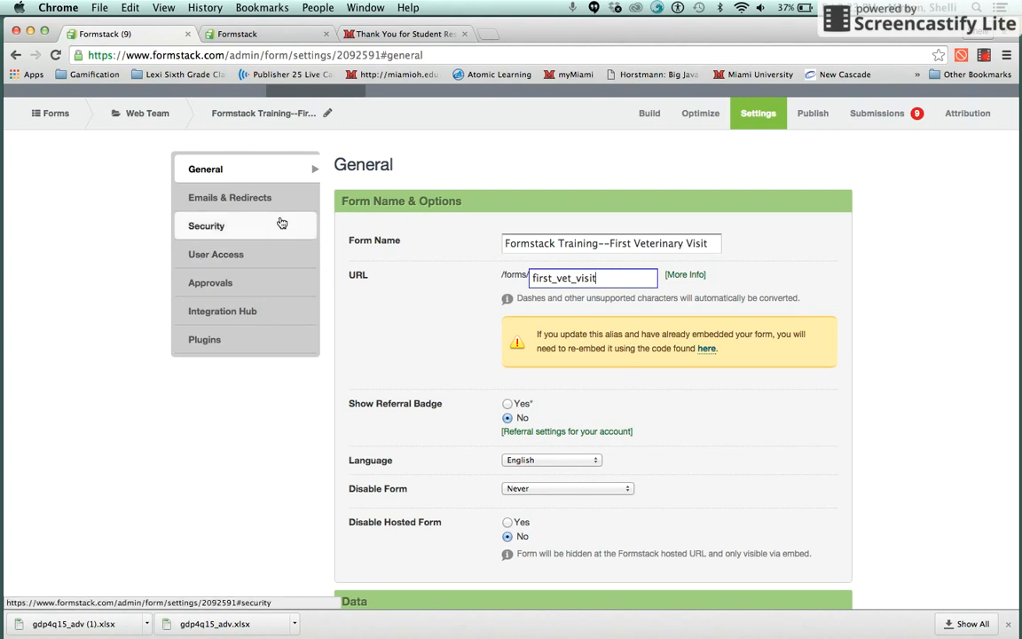
- Go to Emails & Redirects in the Settings sidebar
click(229, 197)
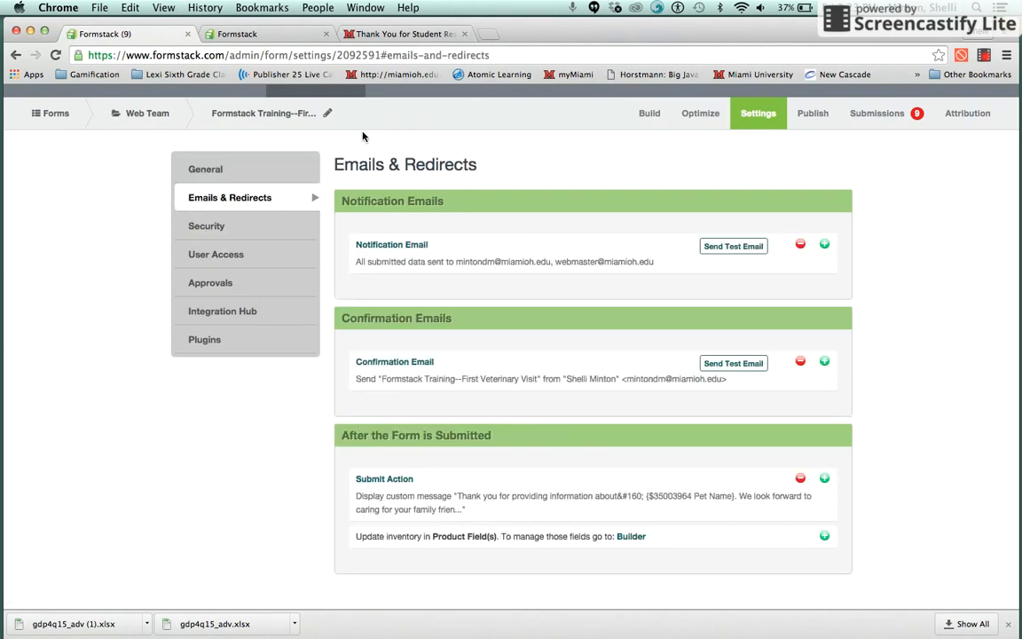
mouse_move(425, 265)
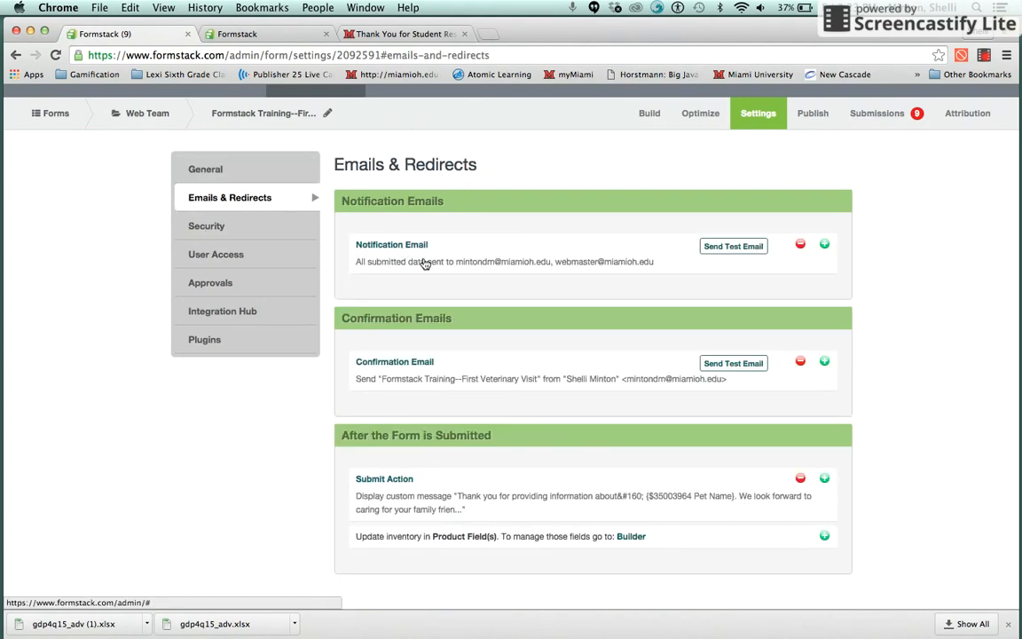
mouse_move(425, 261)
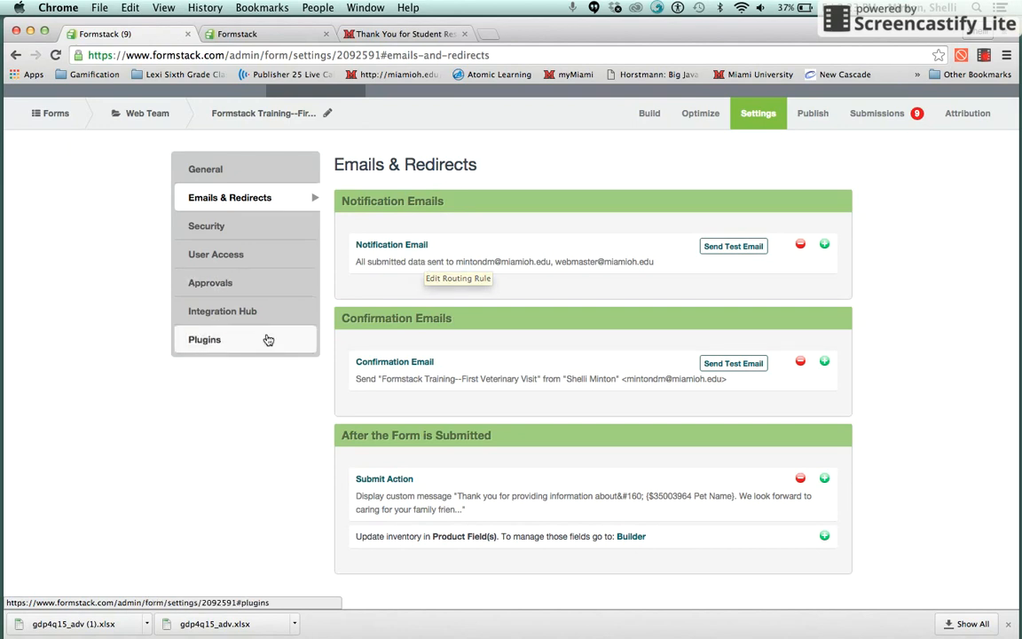
mouse_move(269, 339)
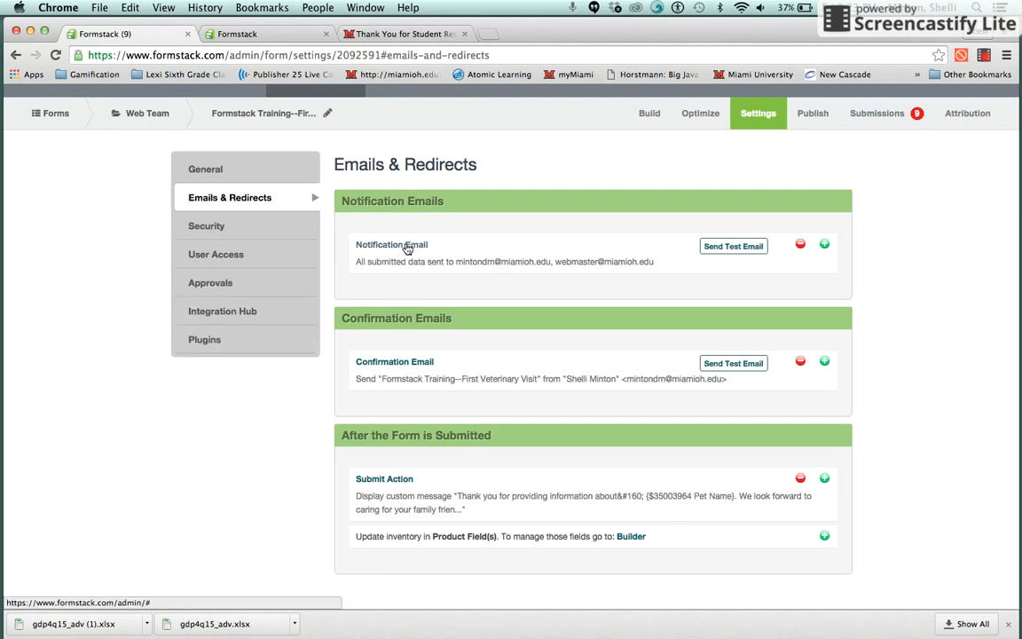
click(392, 244)
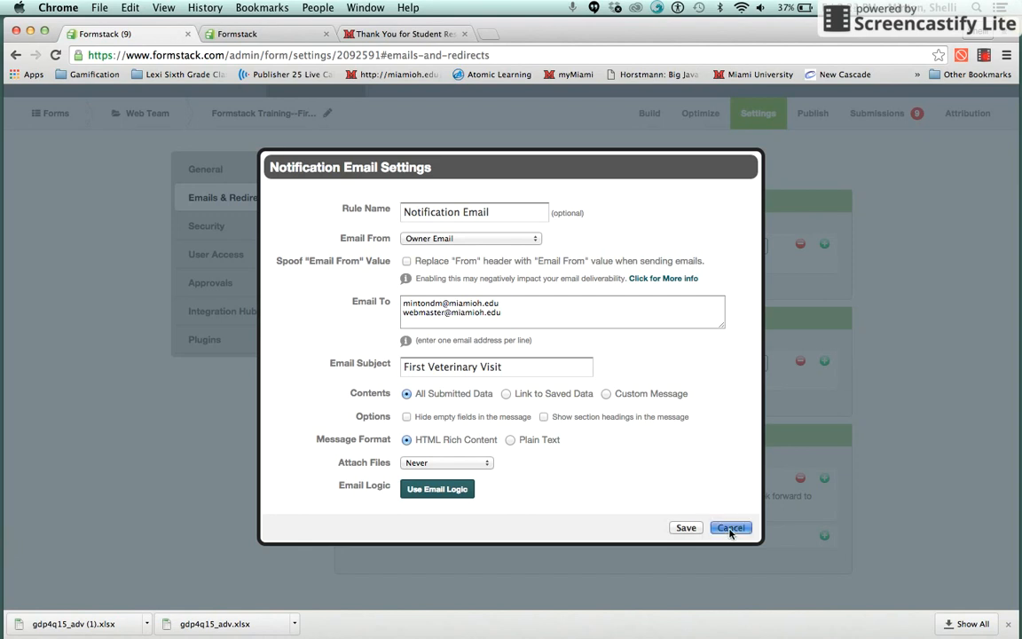
click(731, 527)
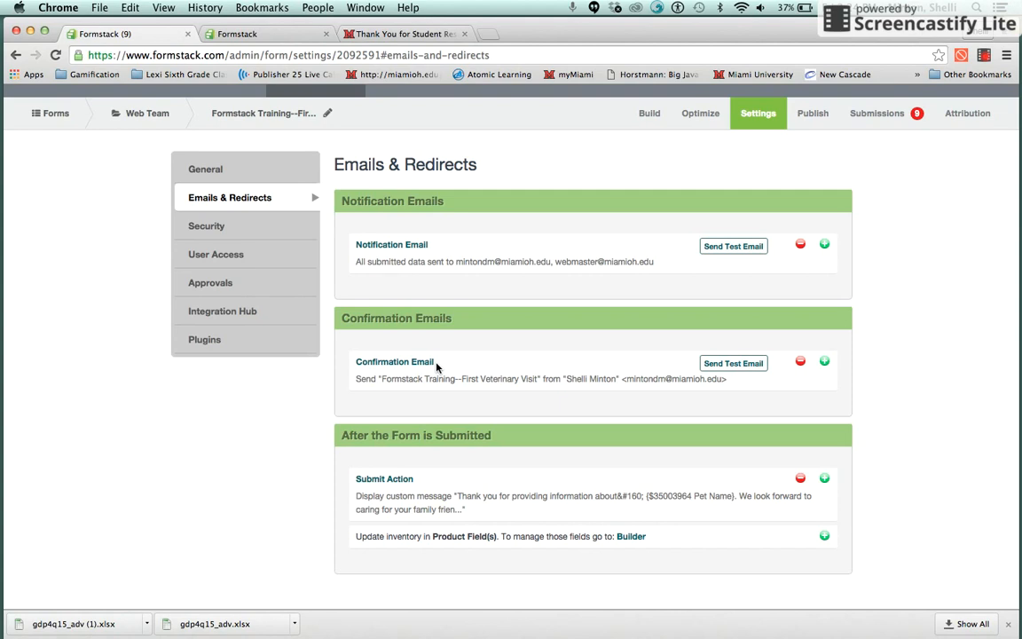
- Open the Confirmation Email rule to view its pet-owner message
click(395, 361)
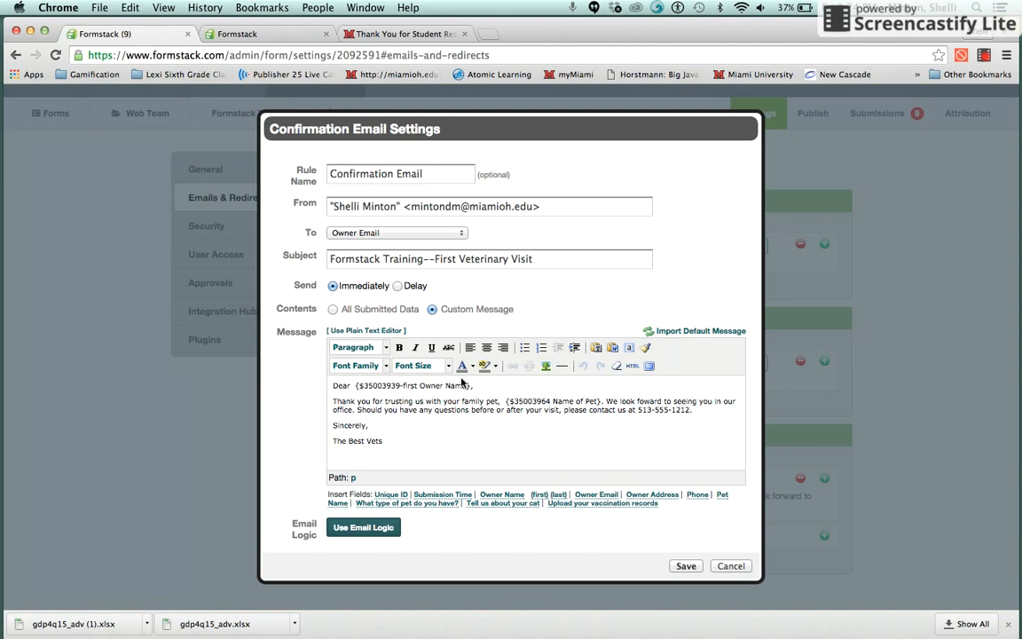
mouse_move(506, 546)
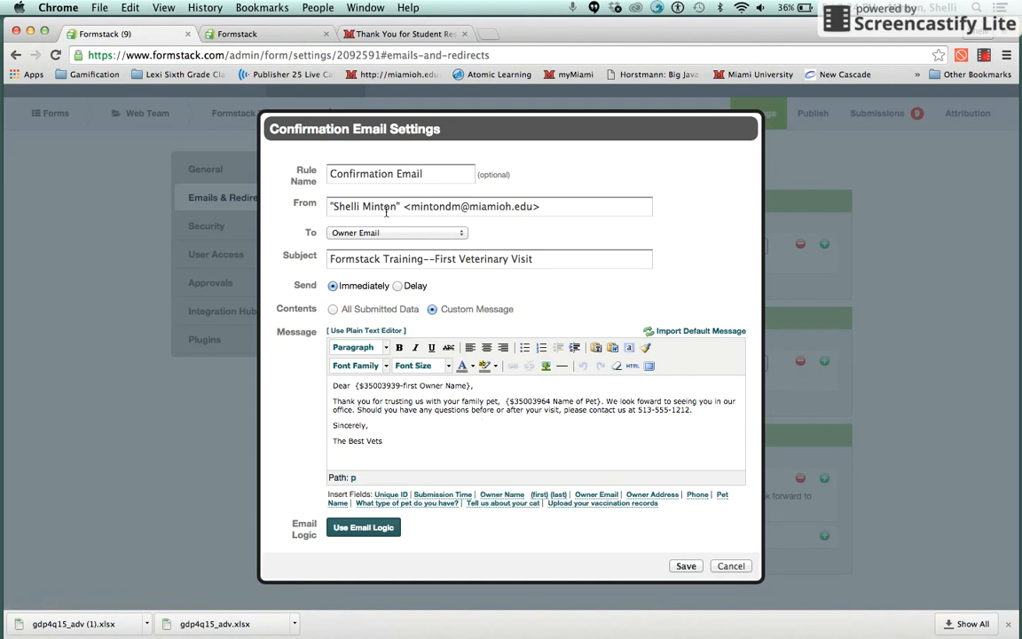
mouse_move(400, 238)
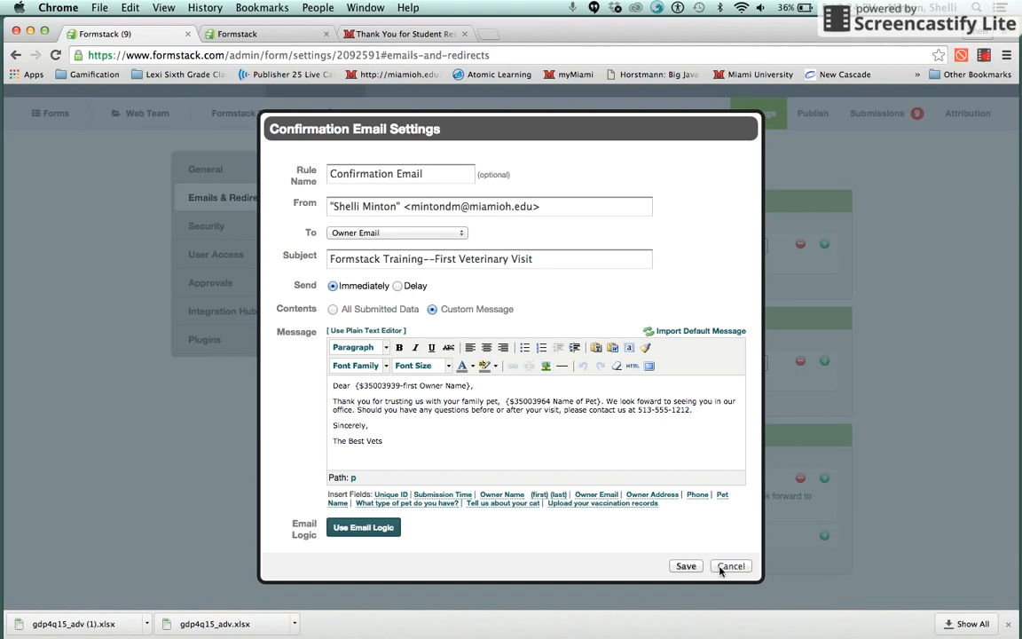
- Cancel the Confirmation Email Settings dialog without changes
click(730, 566)
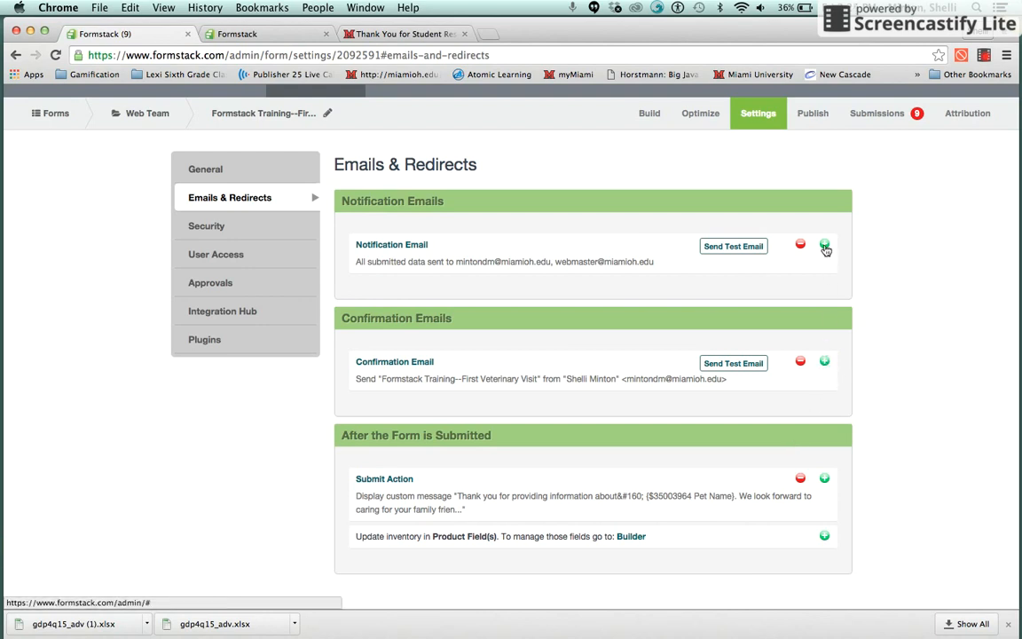
mouse_move(825, 246)
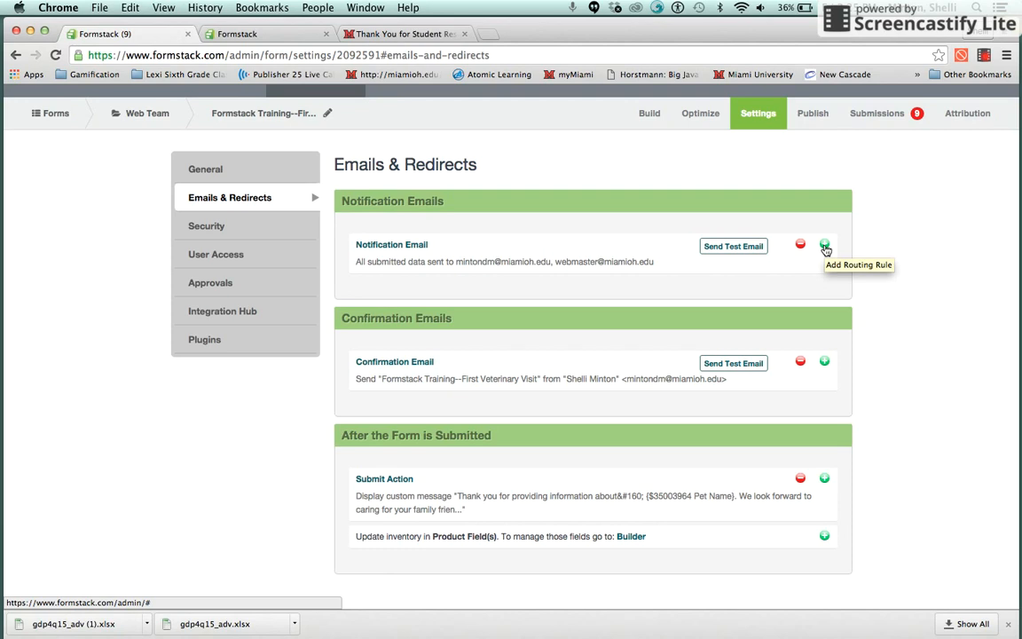
mouse_move(745, 316)
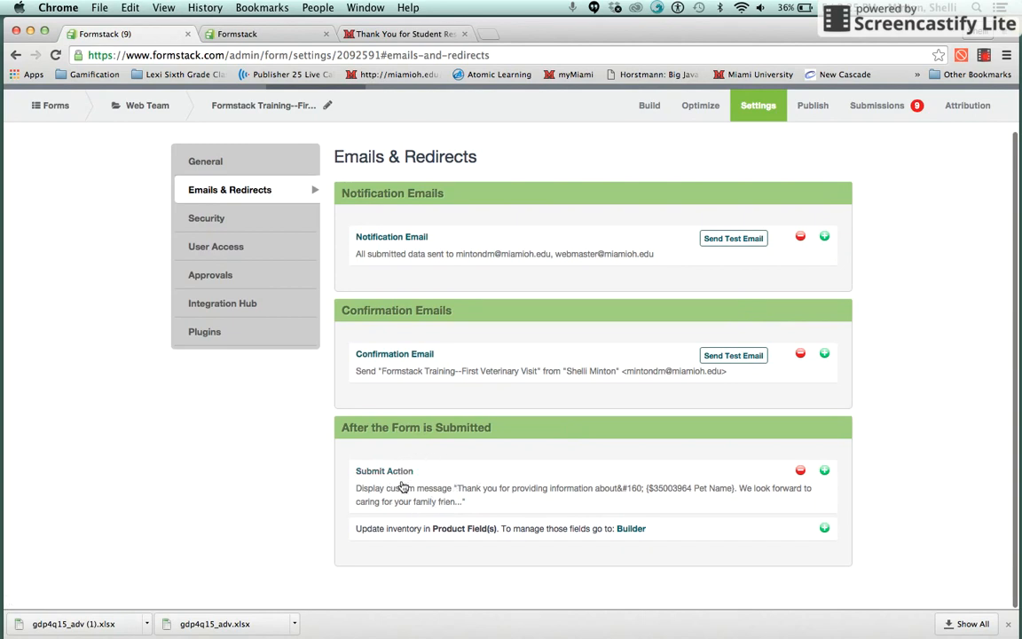
mouse_move(435, 488)
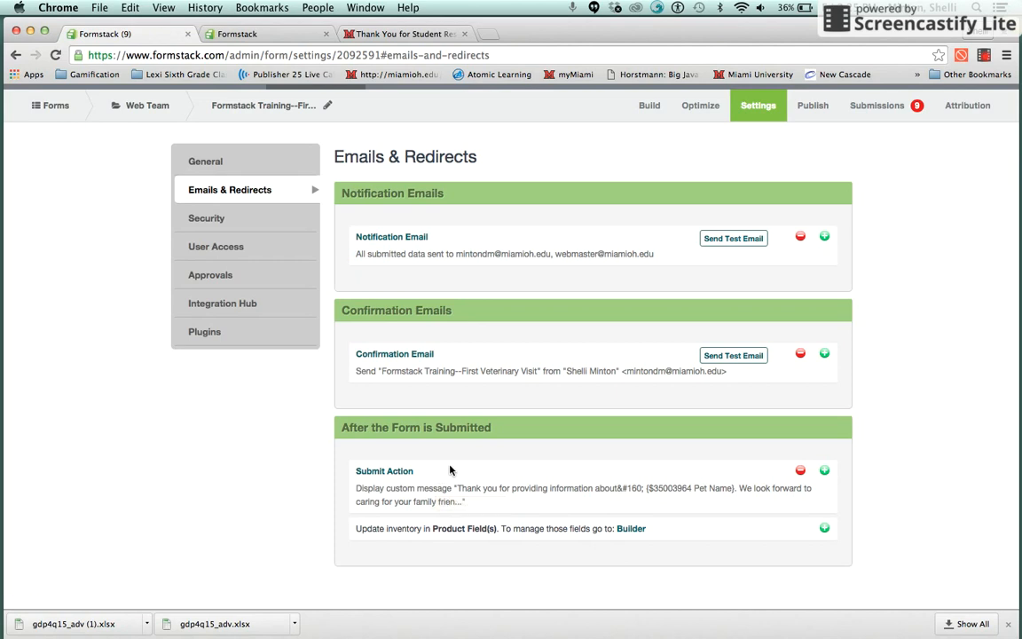
- Set the Submit Action to Display a Custom Message
click(384, 471)
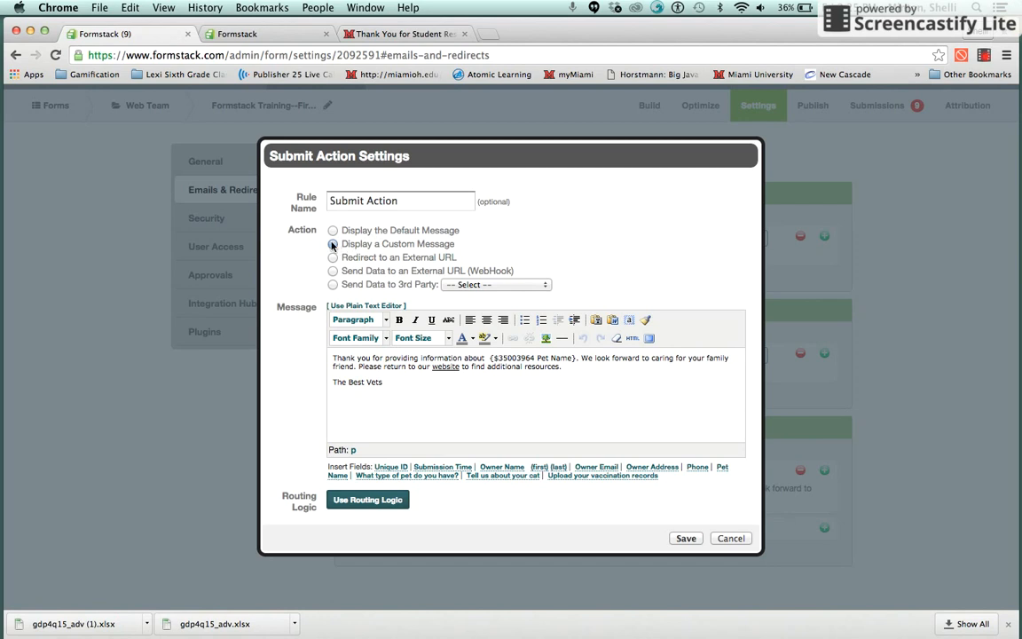
click(332, 243)
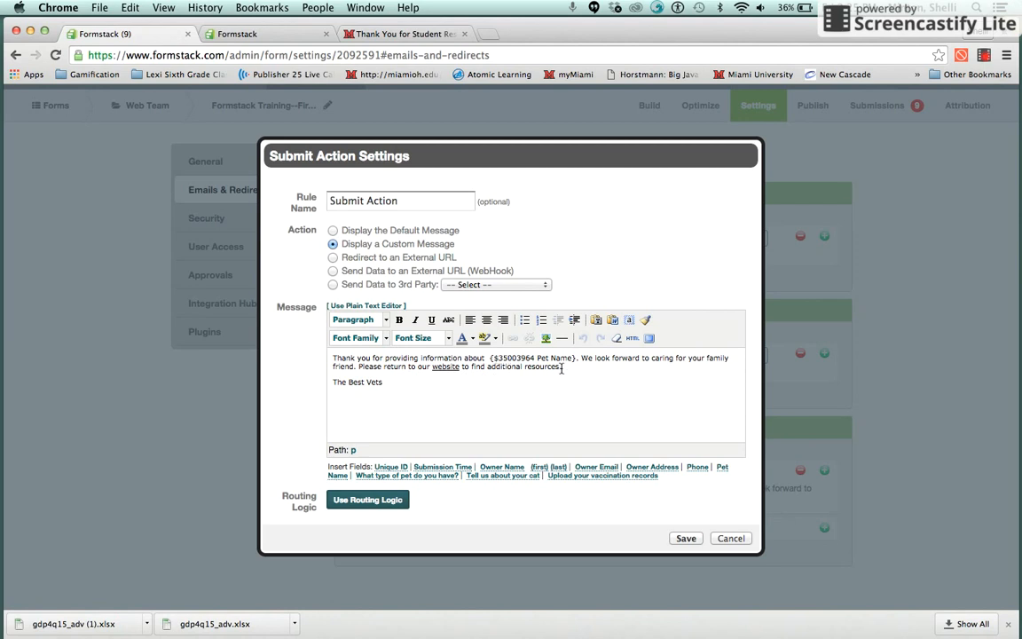
mouse_move(483, 383)
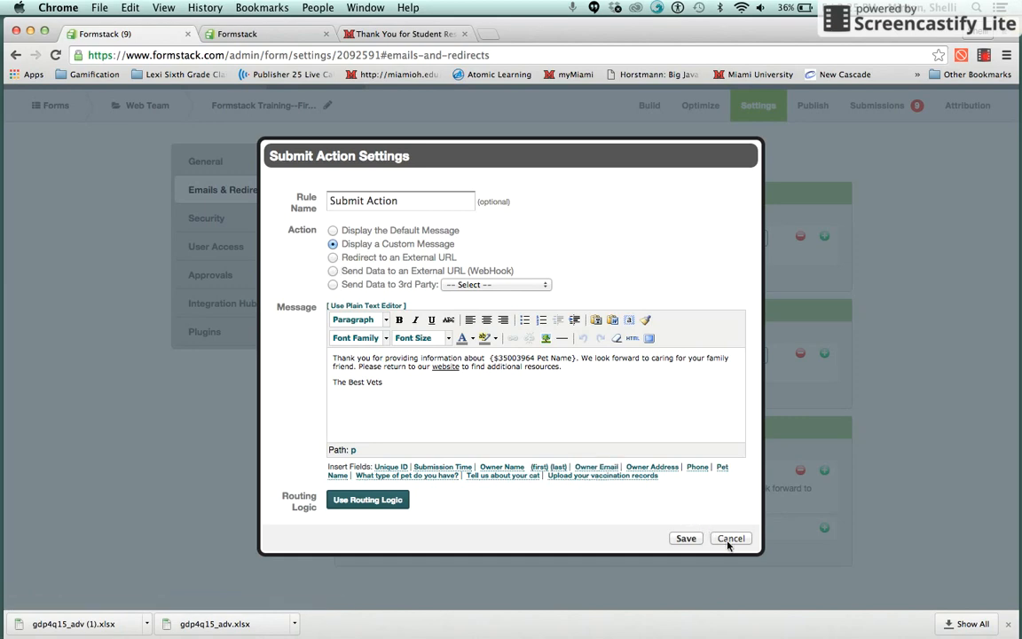
- Cancel the submit action settings without saving changes
click(730, 539)
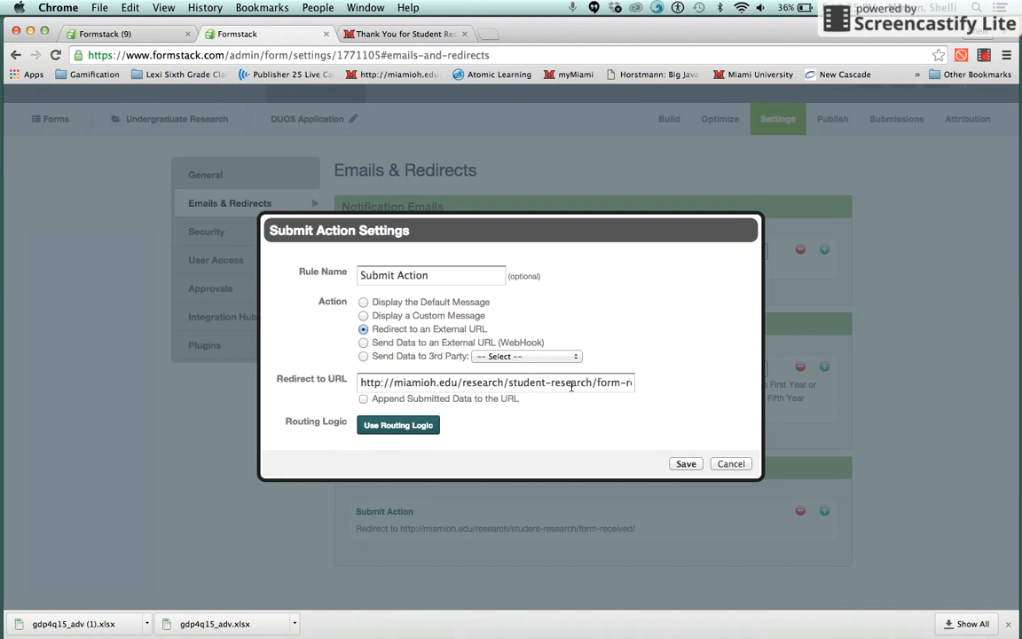
mouse_move(424, 197)
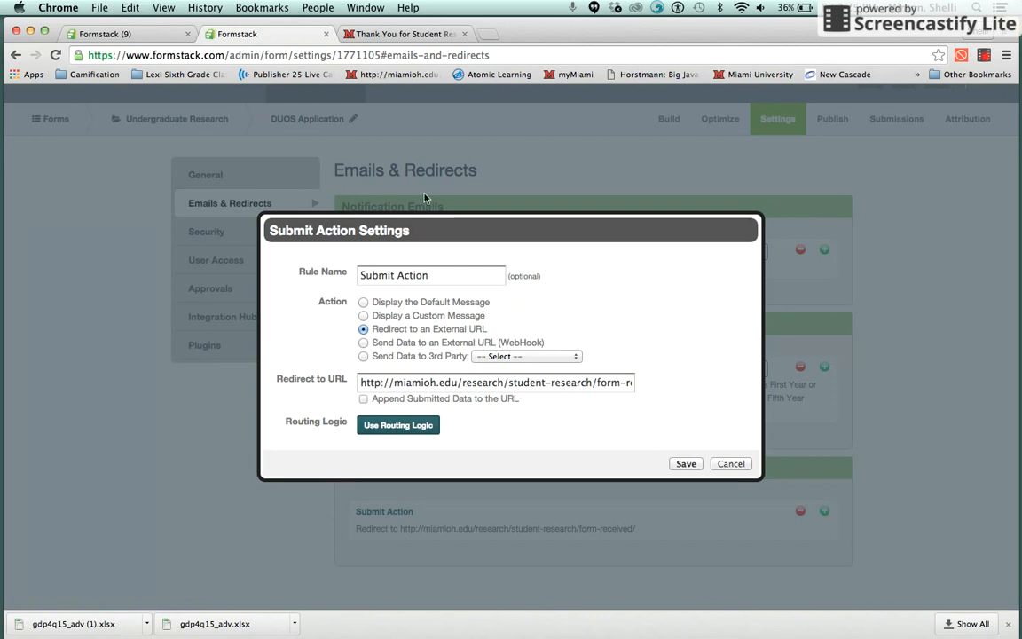
- Preview the Miami University thank-you page, then cancel the DUOS Submit Action dialog
click(404, 33)
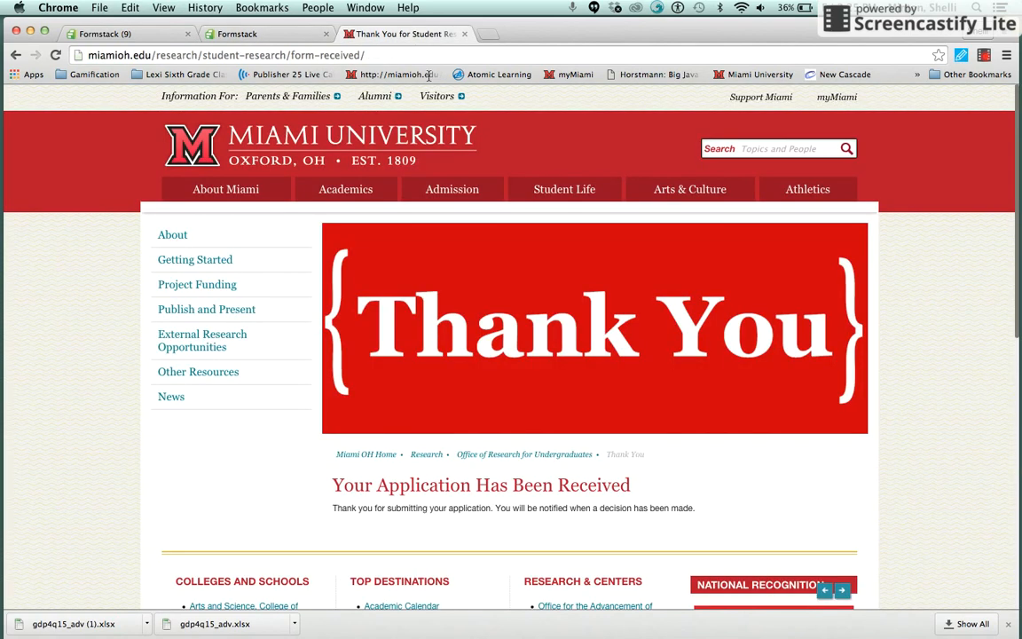
mouse_move(436, 336)
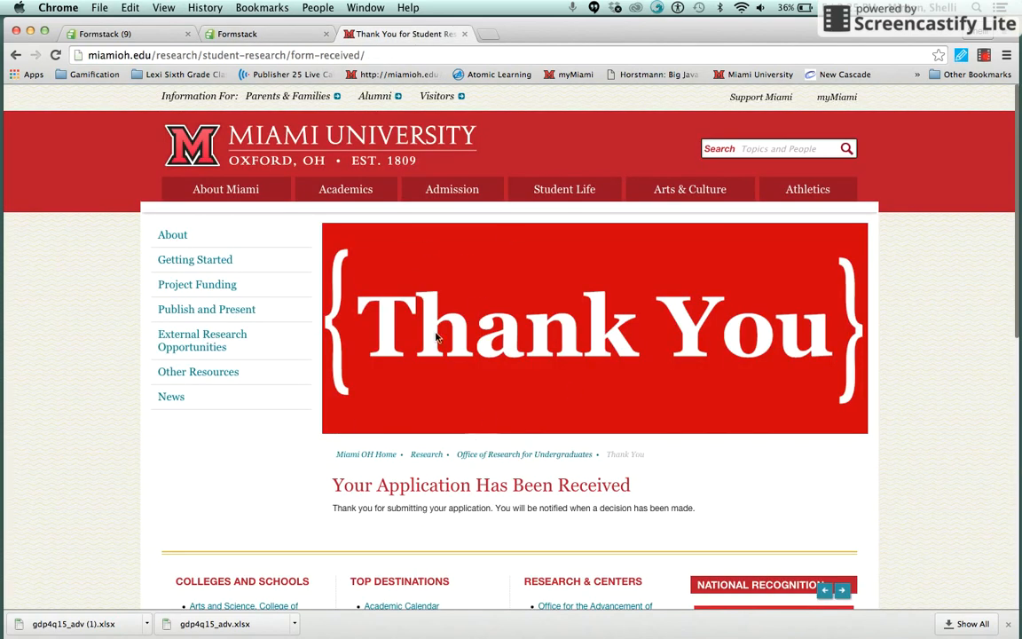
mouse_move(475, 521)
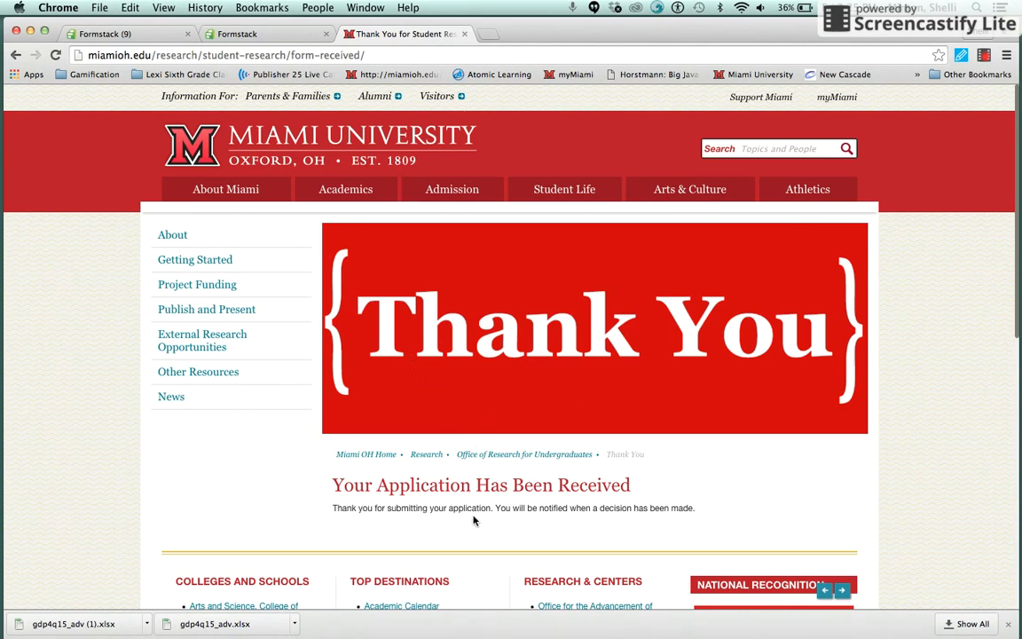
mouse_move(600, 510)
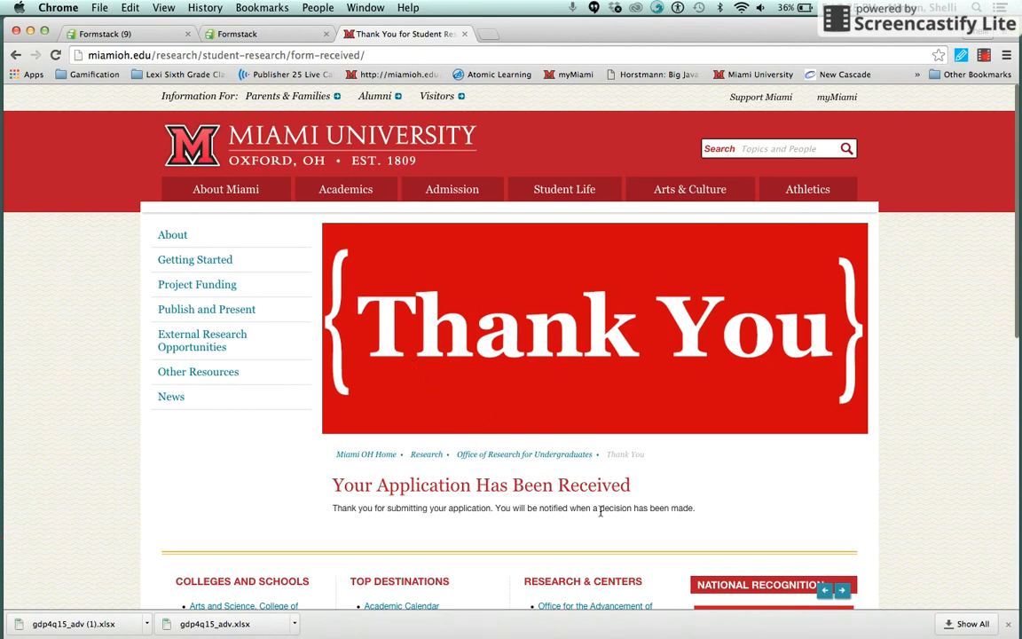
mouse_move(704, 512)
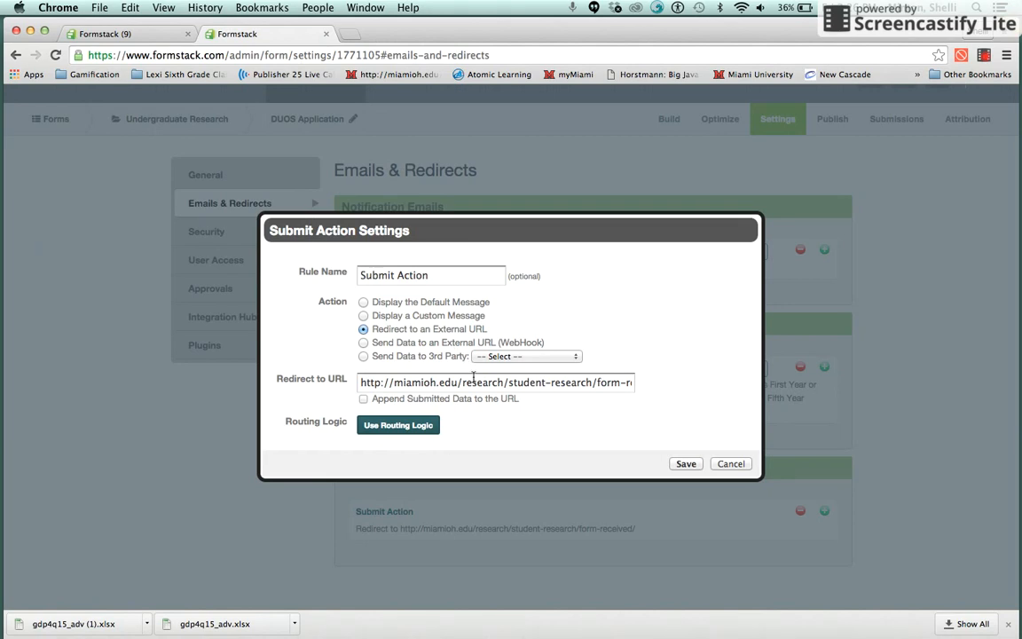
click(730, 463)
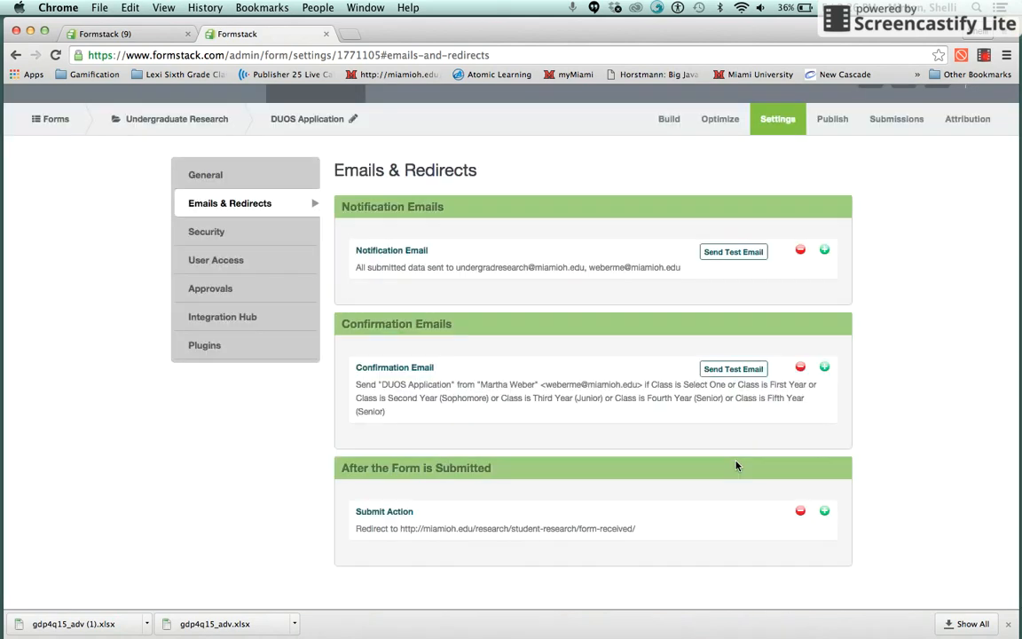
mouse_move(615, 408)
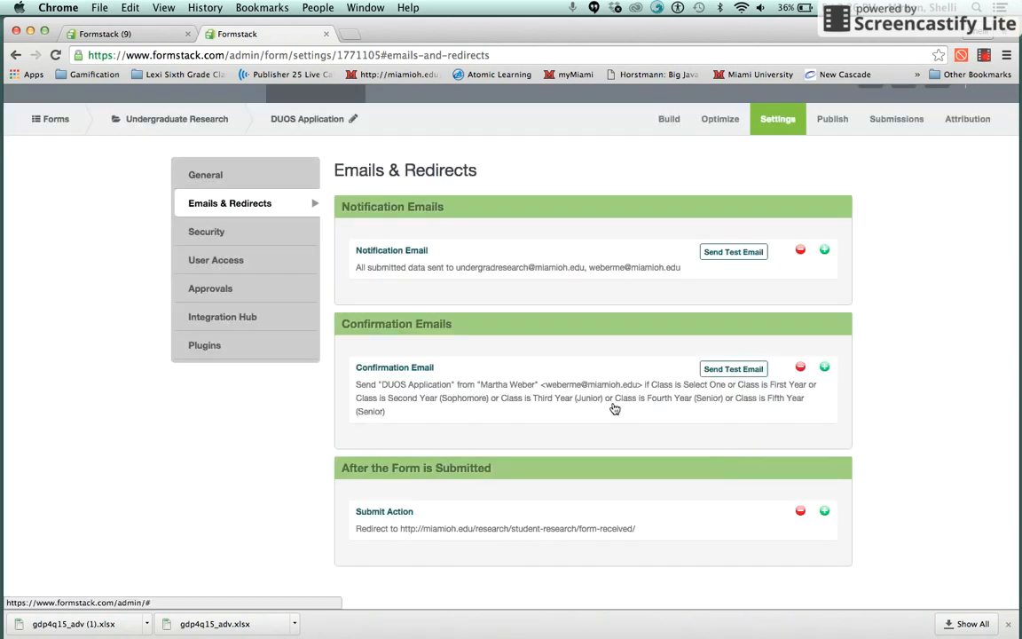